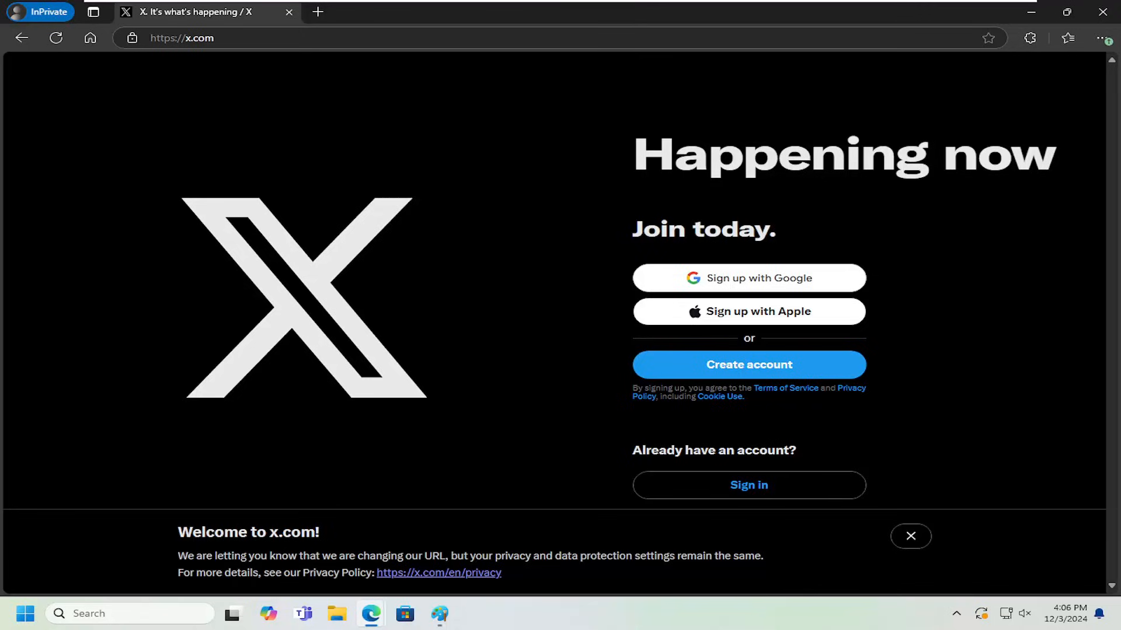
pyautogui.moveTo(259, 123)
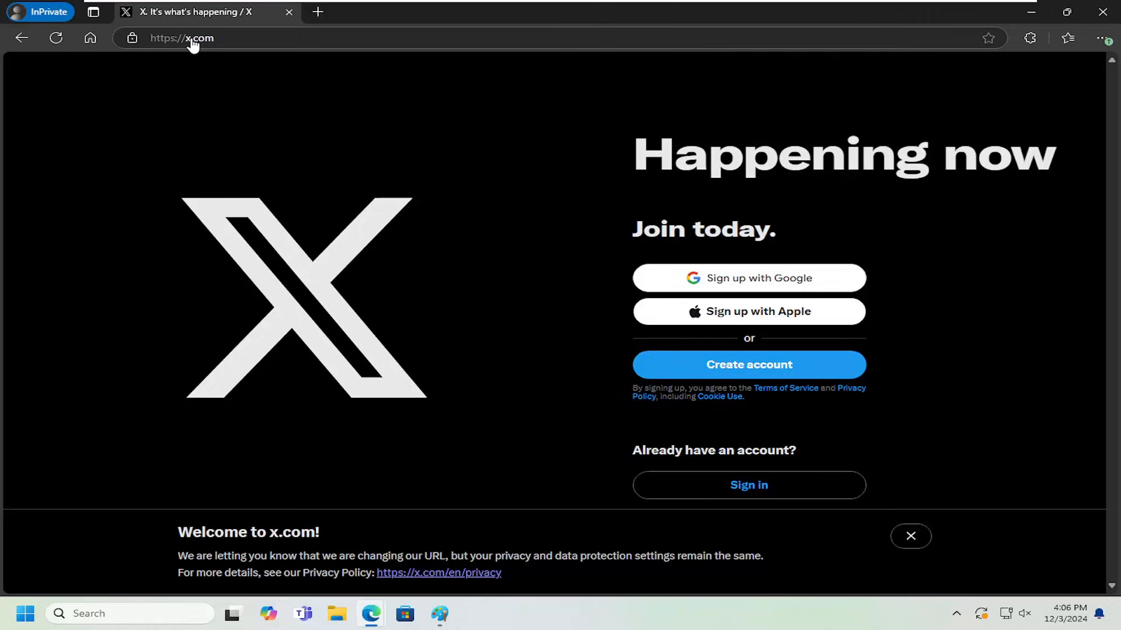
pyautogui.moveTo(212, 55)
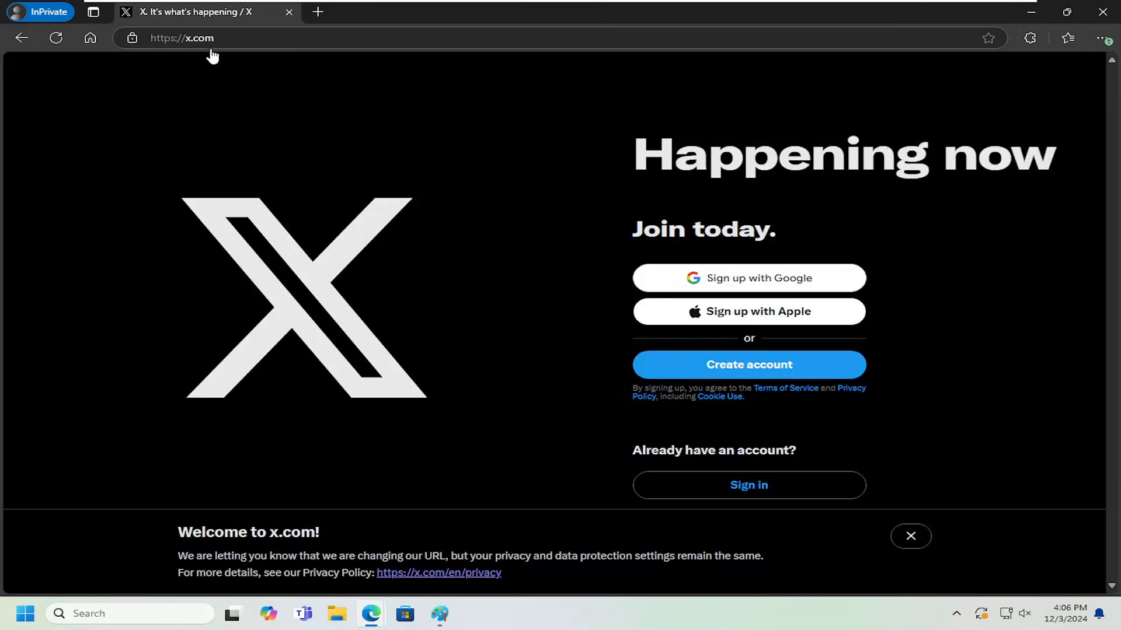
pyautogui.moveTo(924, 547)
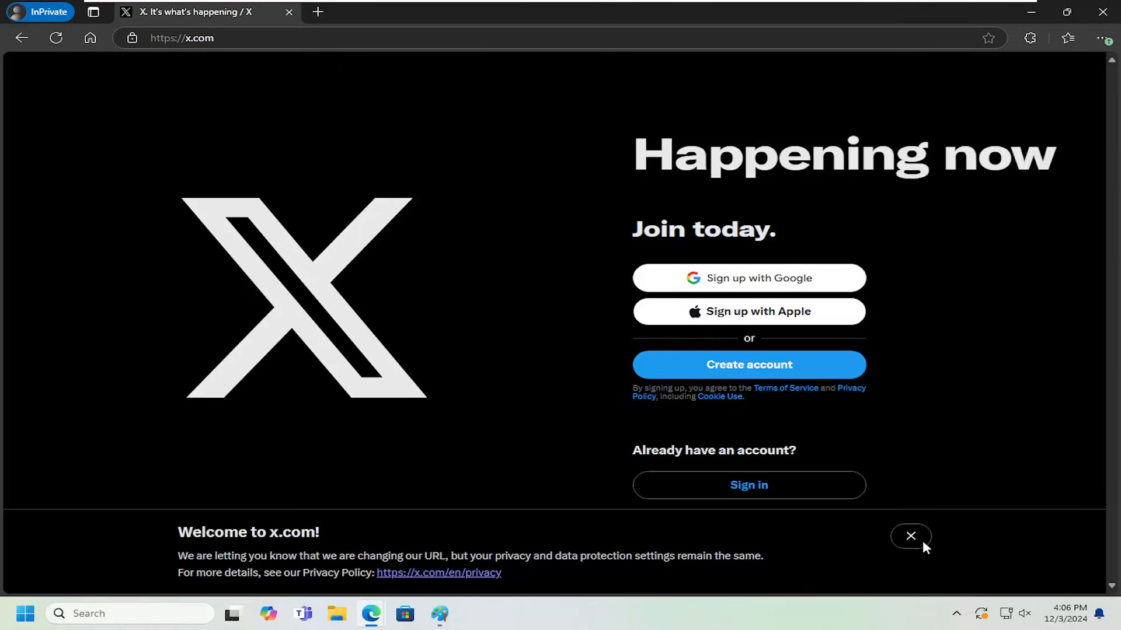
# Close the 'Welcome to x.com' banner, leaving the Google, Apple and Create account signup options.
pyautogui.click(910, 537)
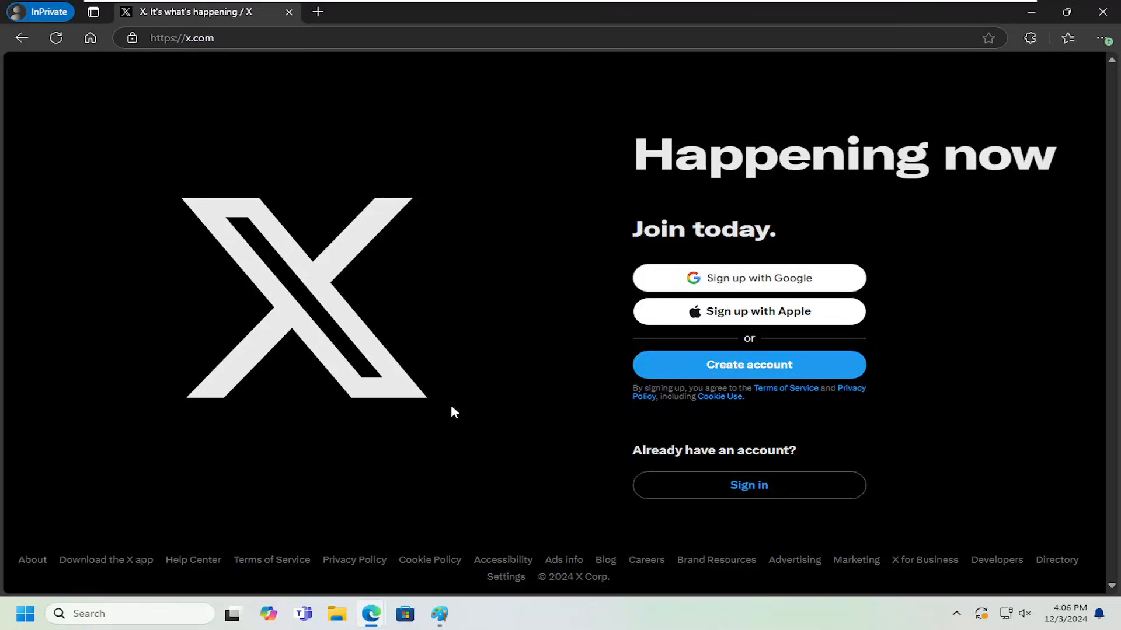
pyautogui.moveTo(539, 301)
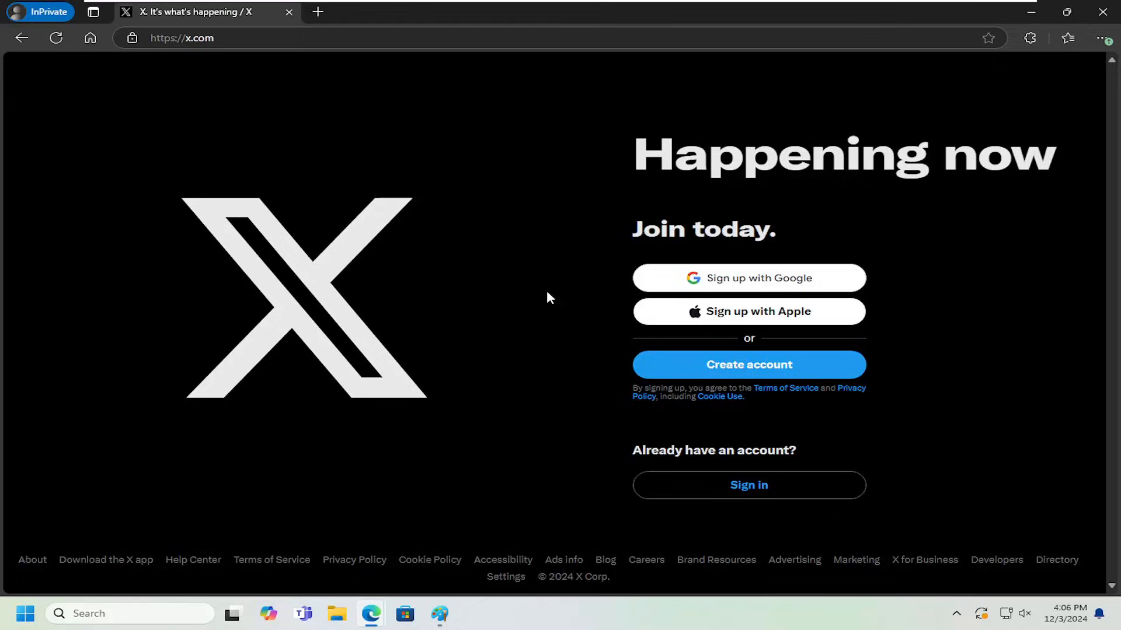
pyautogui.moveTo(720, 283)
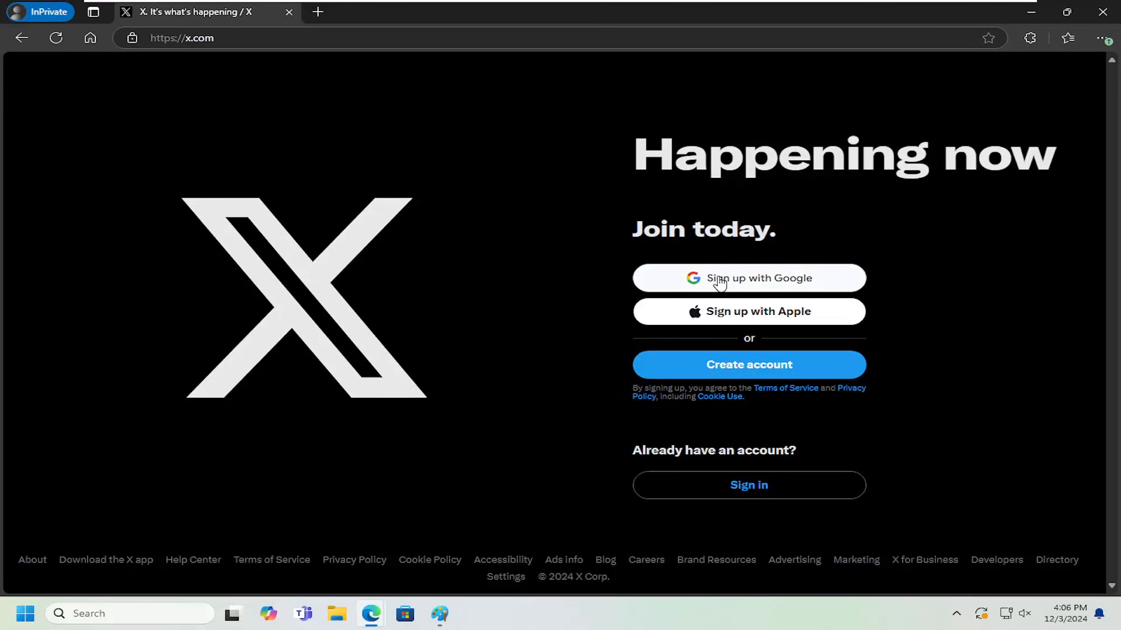
pyautogui.moveTo(749, 317)
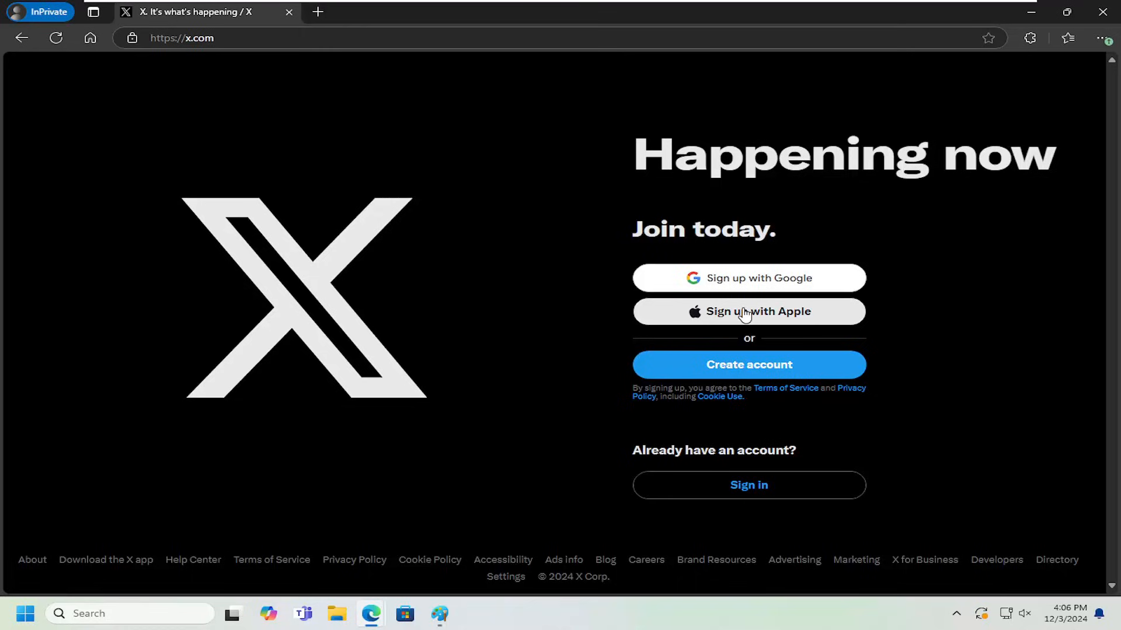
pyautogui.moveTo(726, 372)
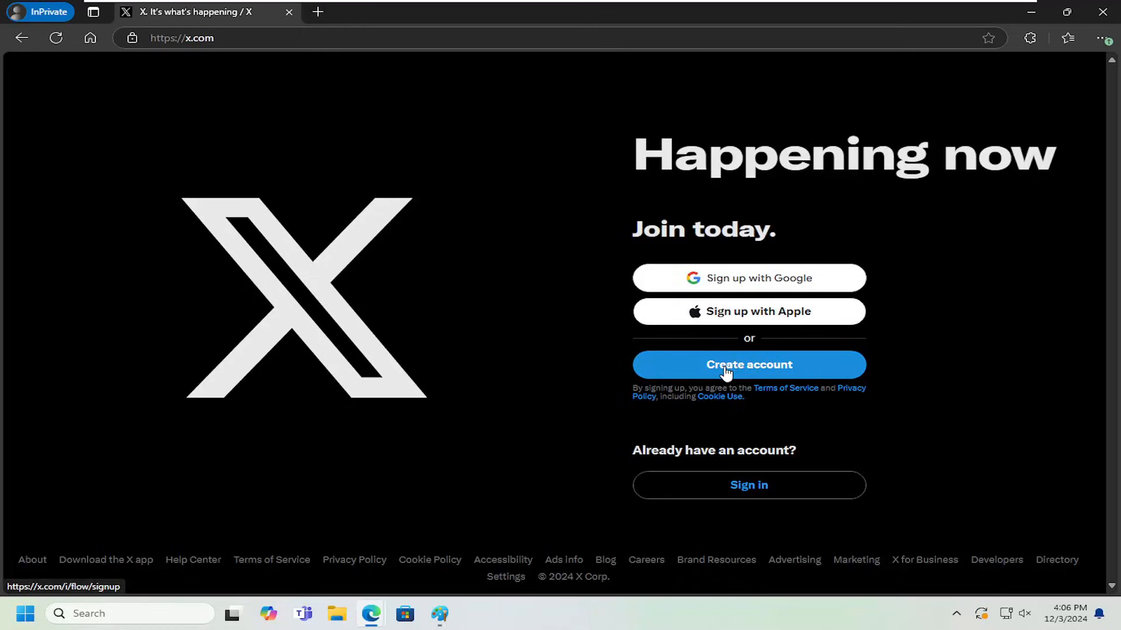
pyautogui.moveTo(765, 376)
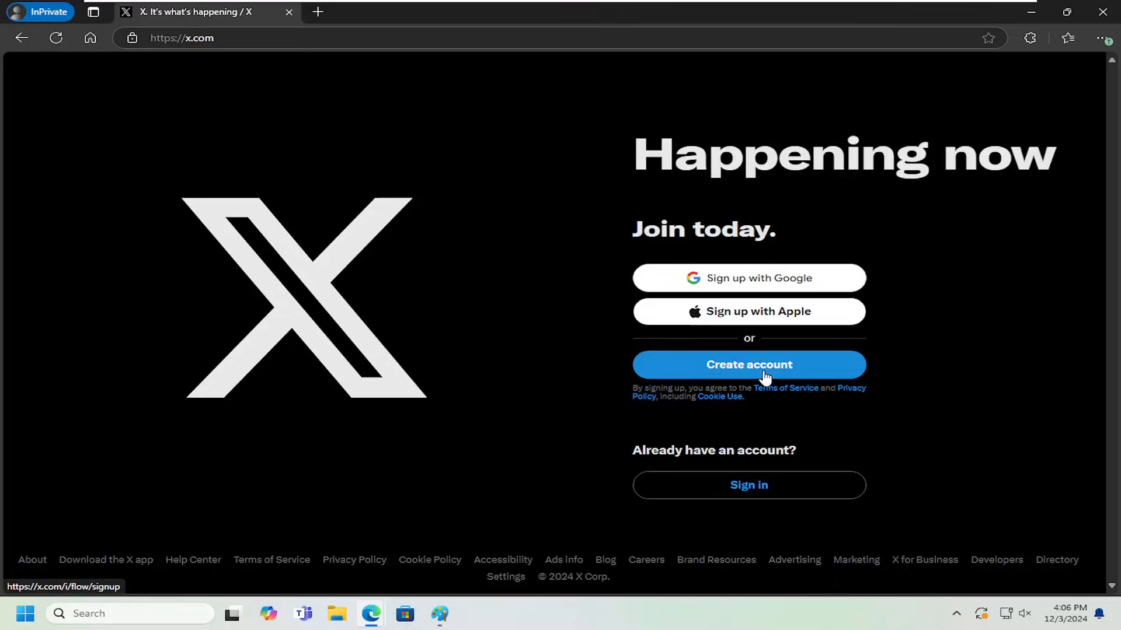
pyautogui.click(748, 364)
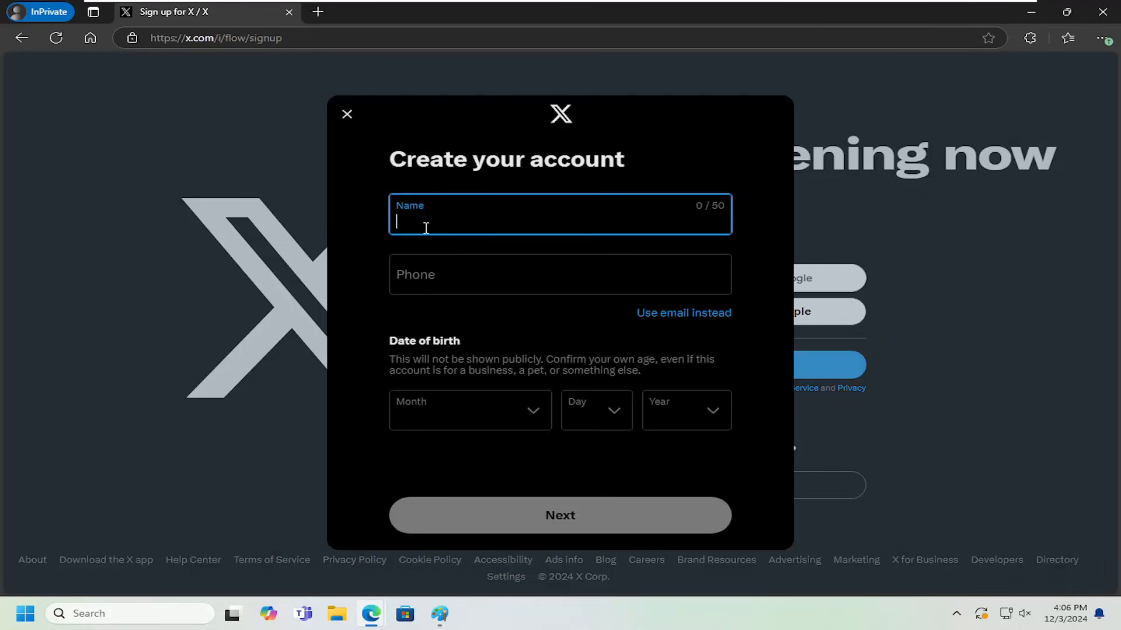
pyautogui.click(560, 275)
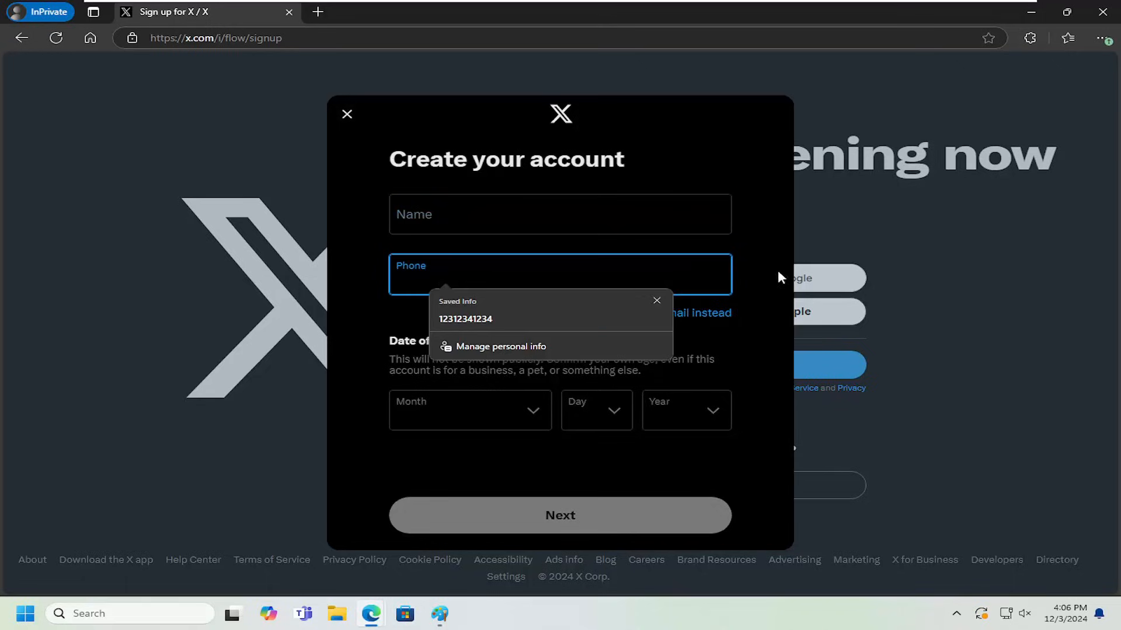
pyautogui.click(697, 312)
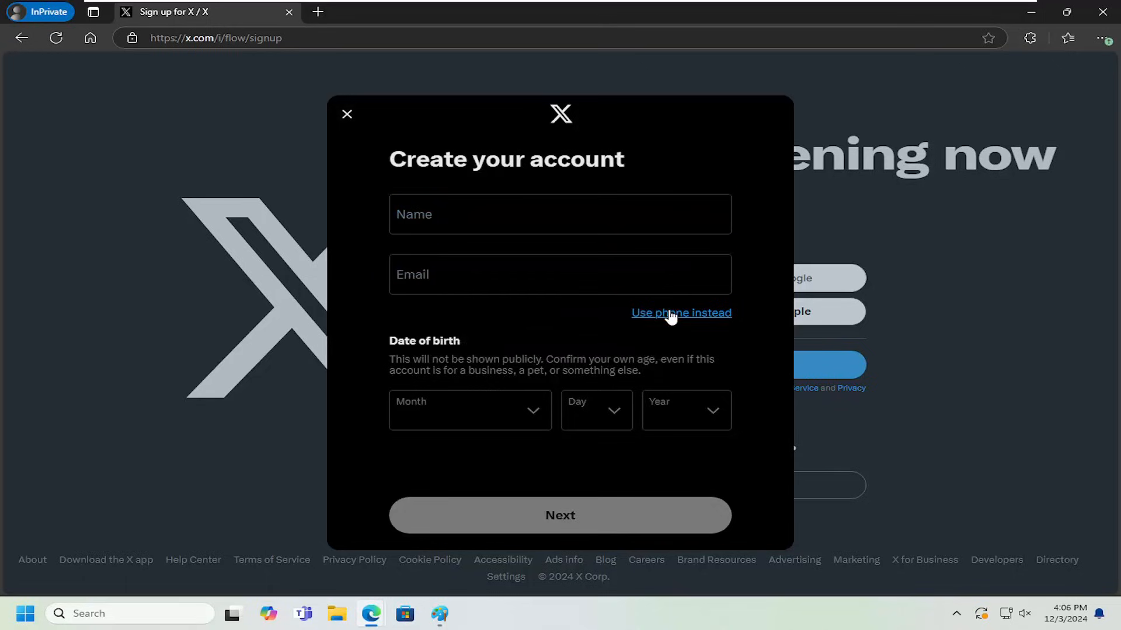
pyautogui.moveTo(473, 318)
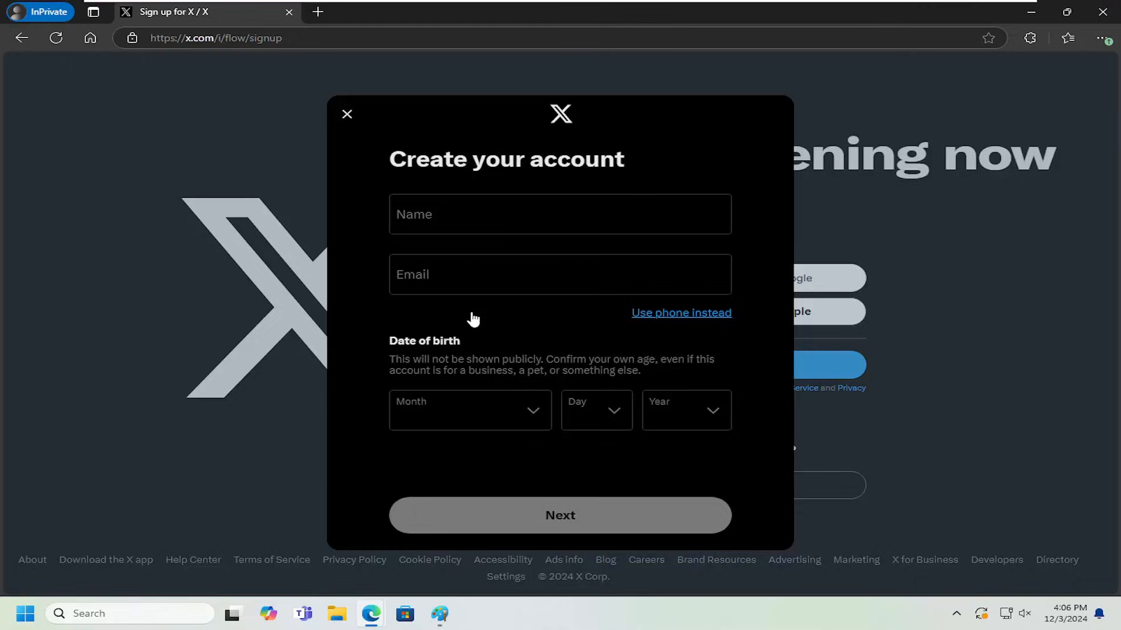
pyautogui.moveTo(464, 432)
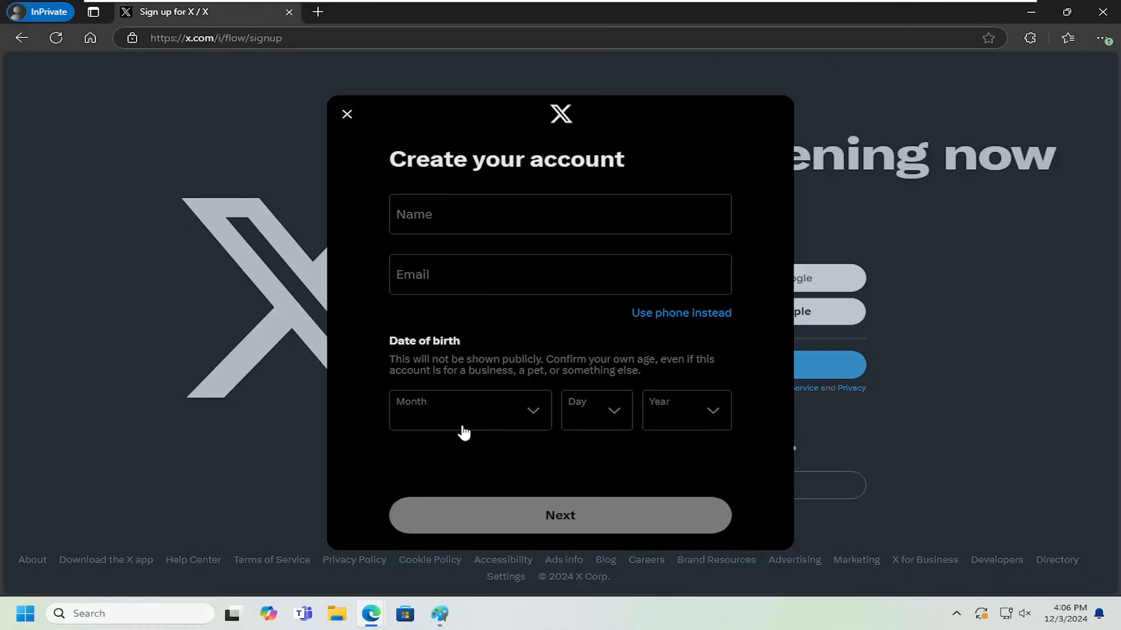
pyautogui.moveTo(541, 533)
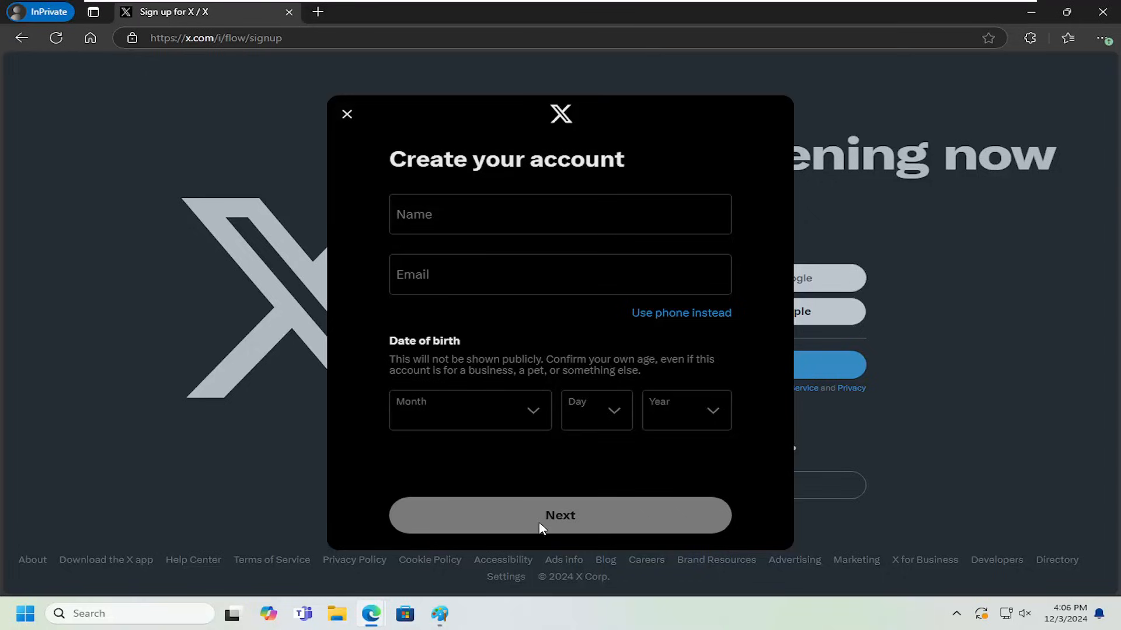
pyautogui.moveTo(544, 366)
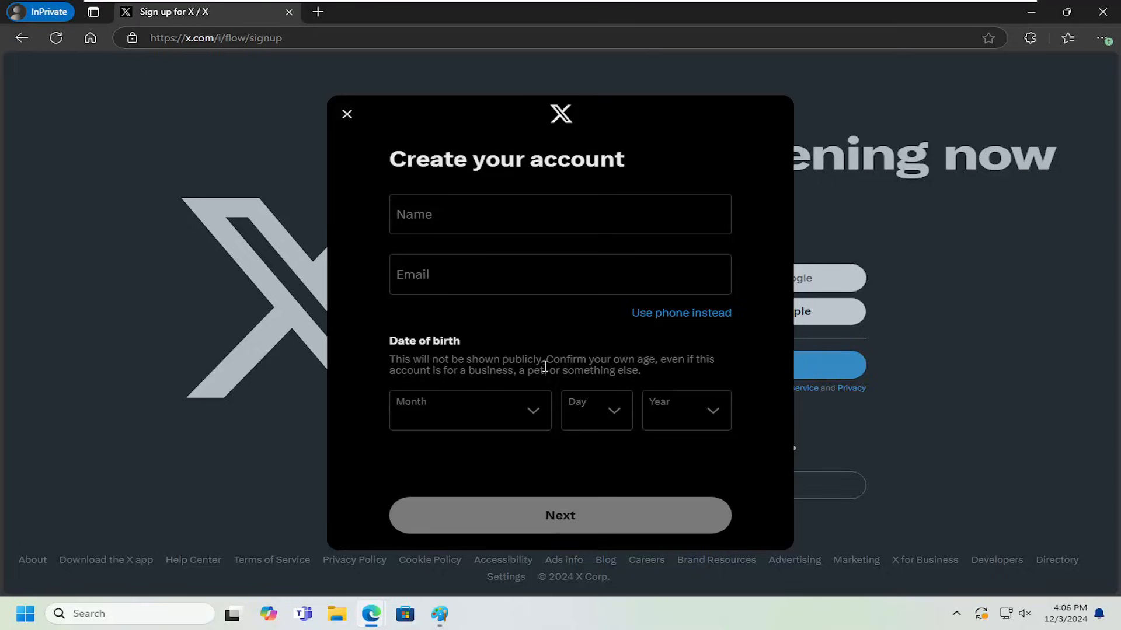
pyautogui.moveTo(679, 313)
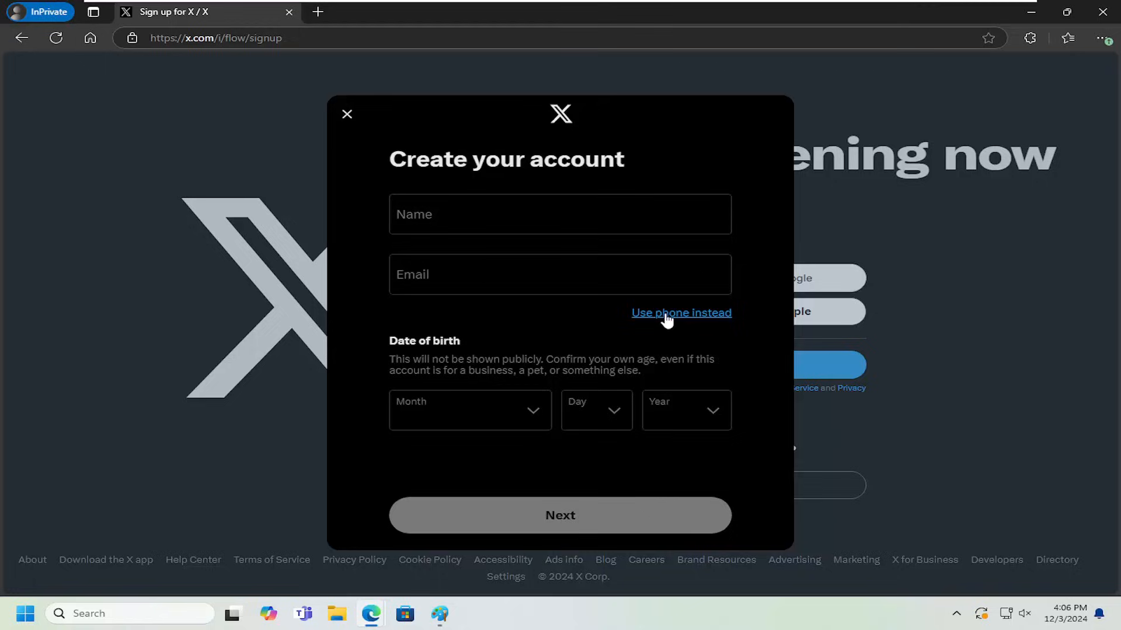
pyautogui.moveTo(607, 350)
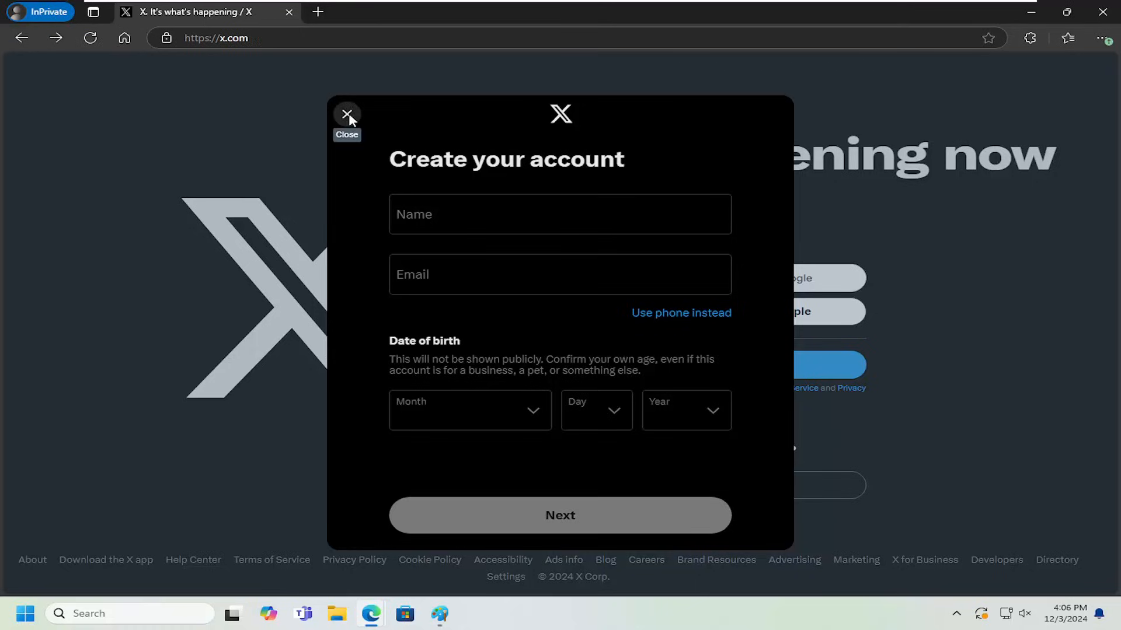
pyautogui.click(346, 115)
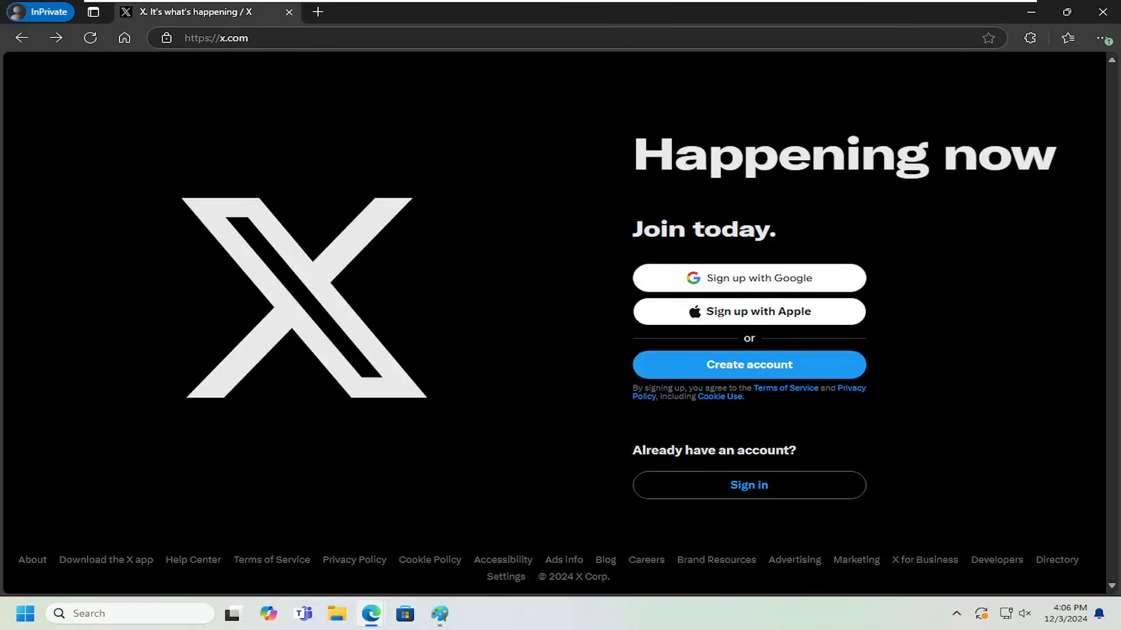